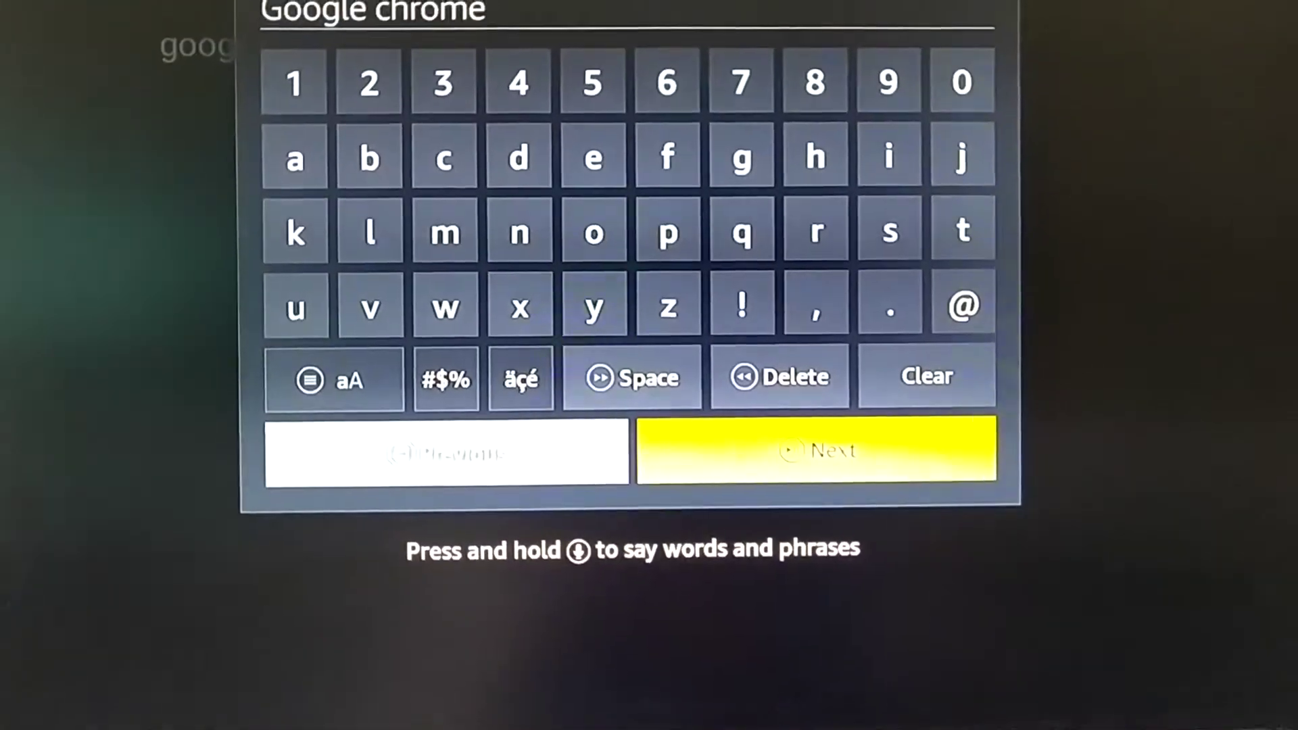
Search the app store for 'Google chrome' and browse the matching app results
left_click(815, 449)
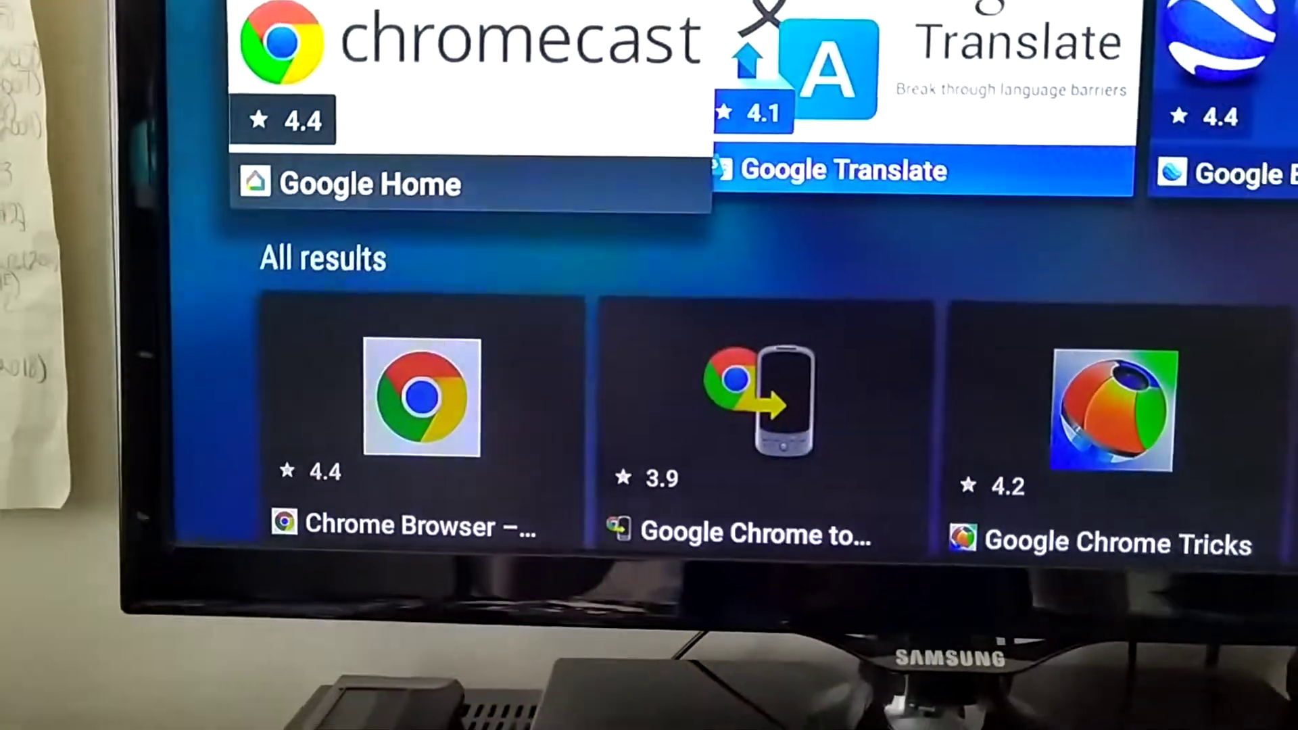
scroll("right", 3)
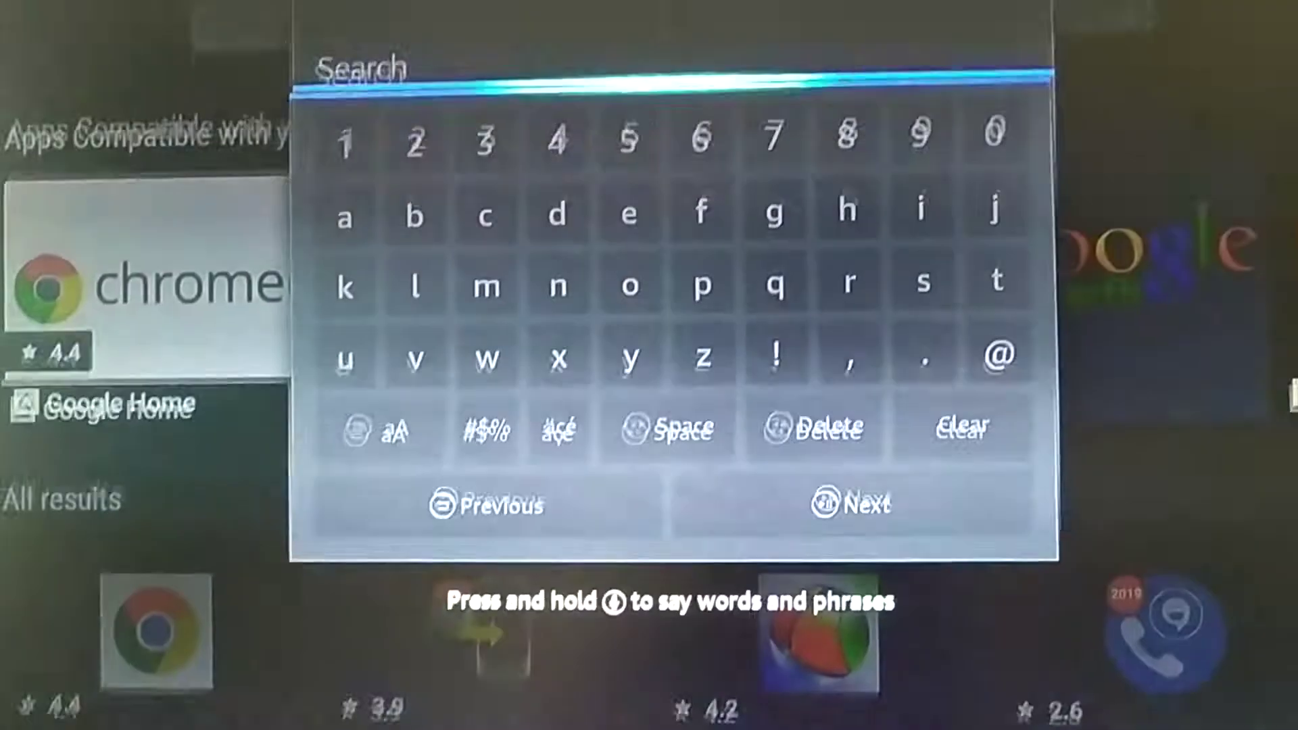
Search for 'Chrome' and scroll the results showing Chrome Browser and Chrome Beta
type("Chrome")
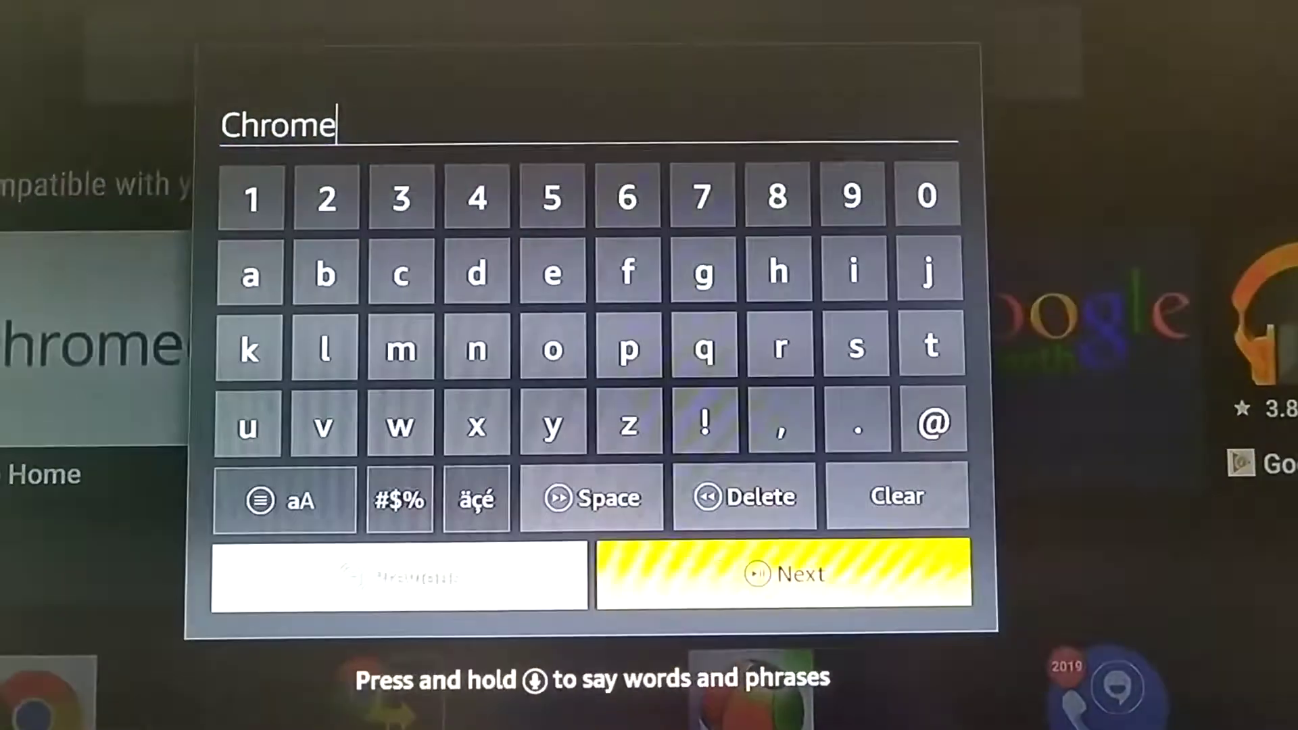
left_click(782, 574)
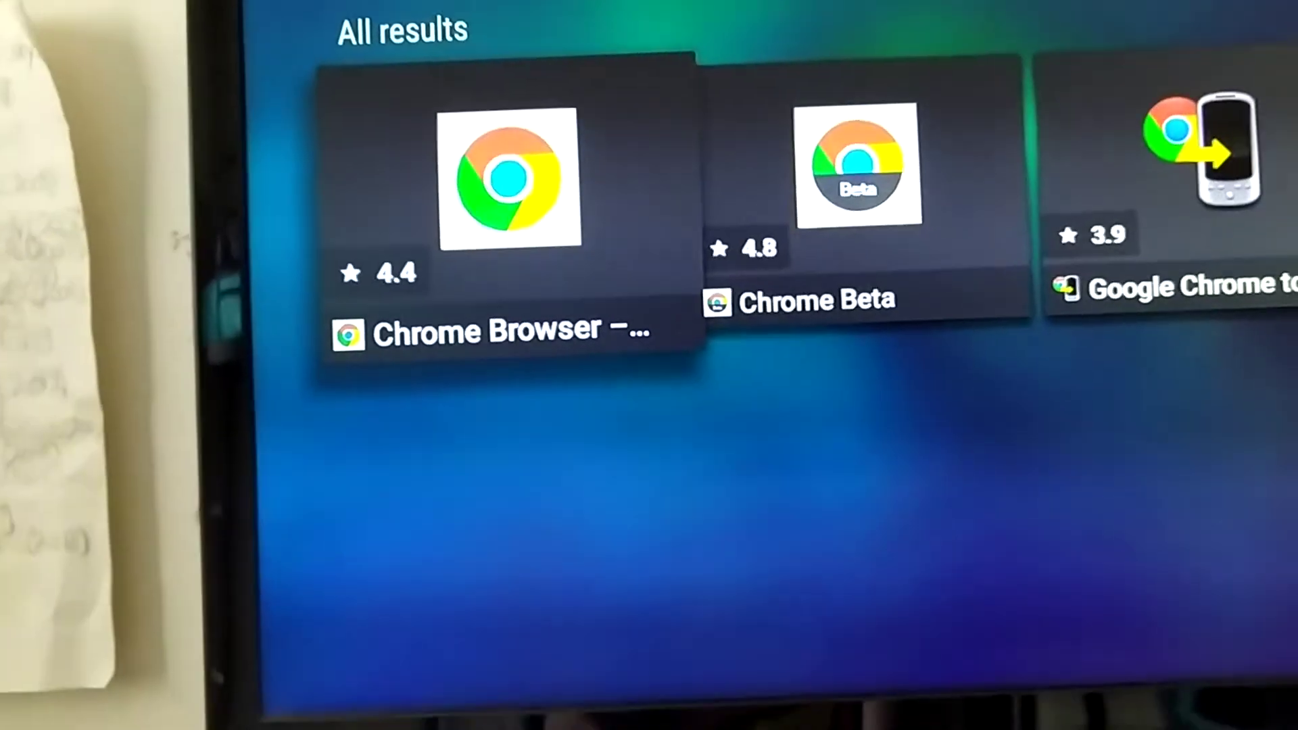
scroll("right", 3)
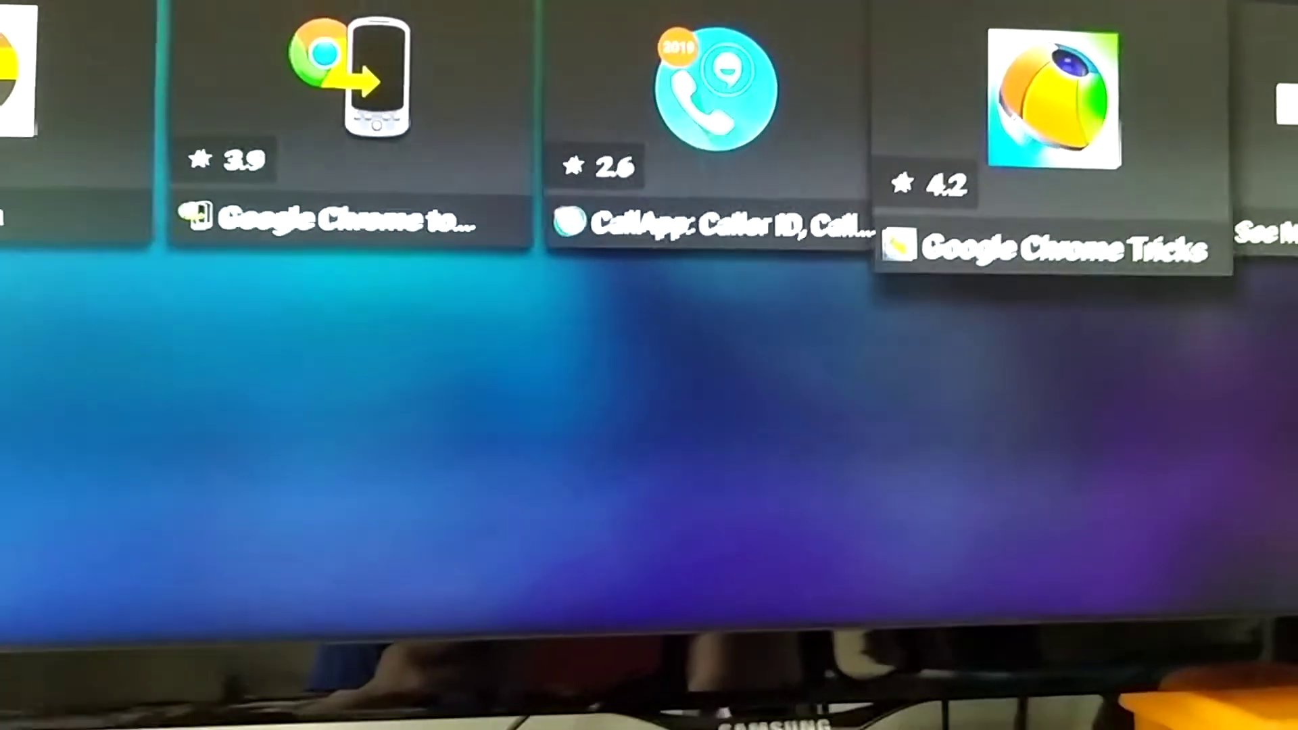
scroll("left", 3)
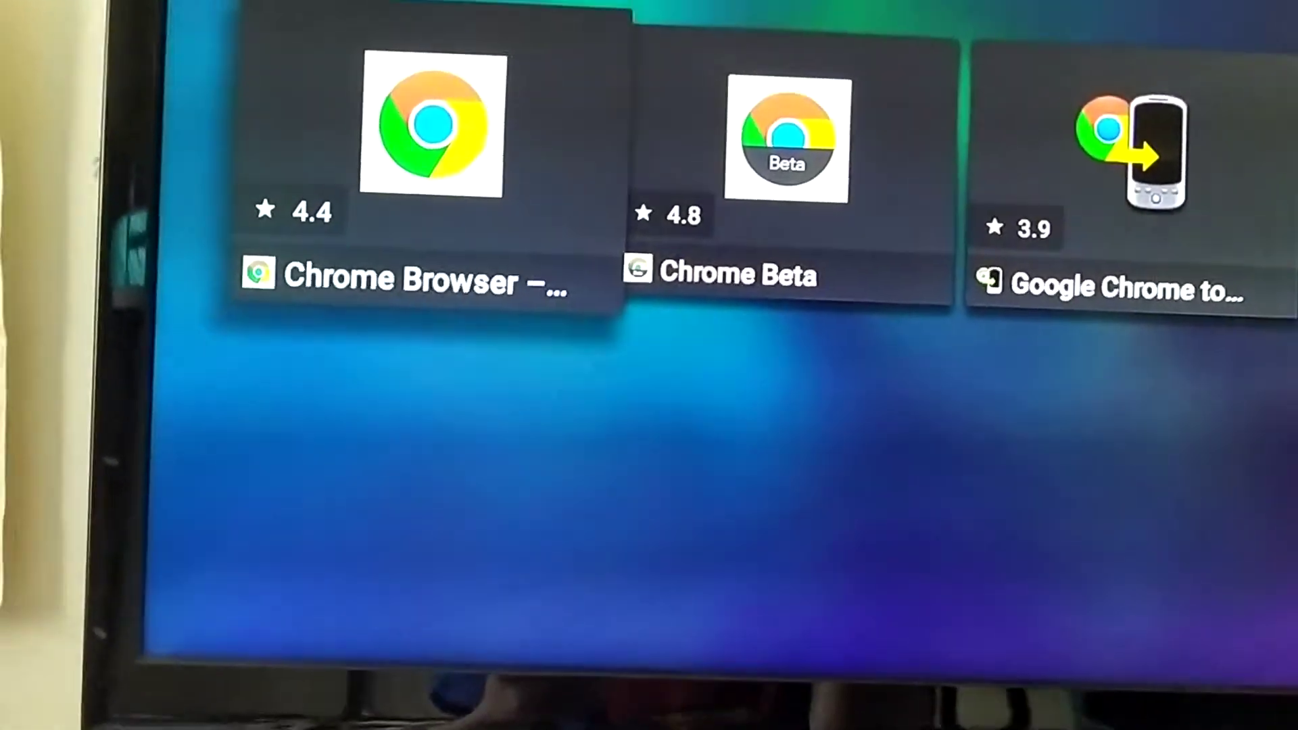
Install Chrome Browser from its app listing
left_click(429, 132)
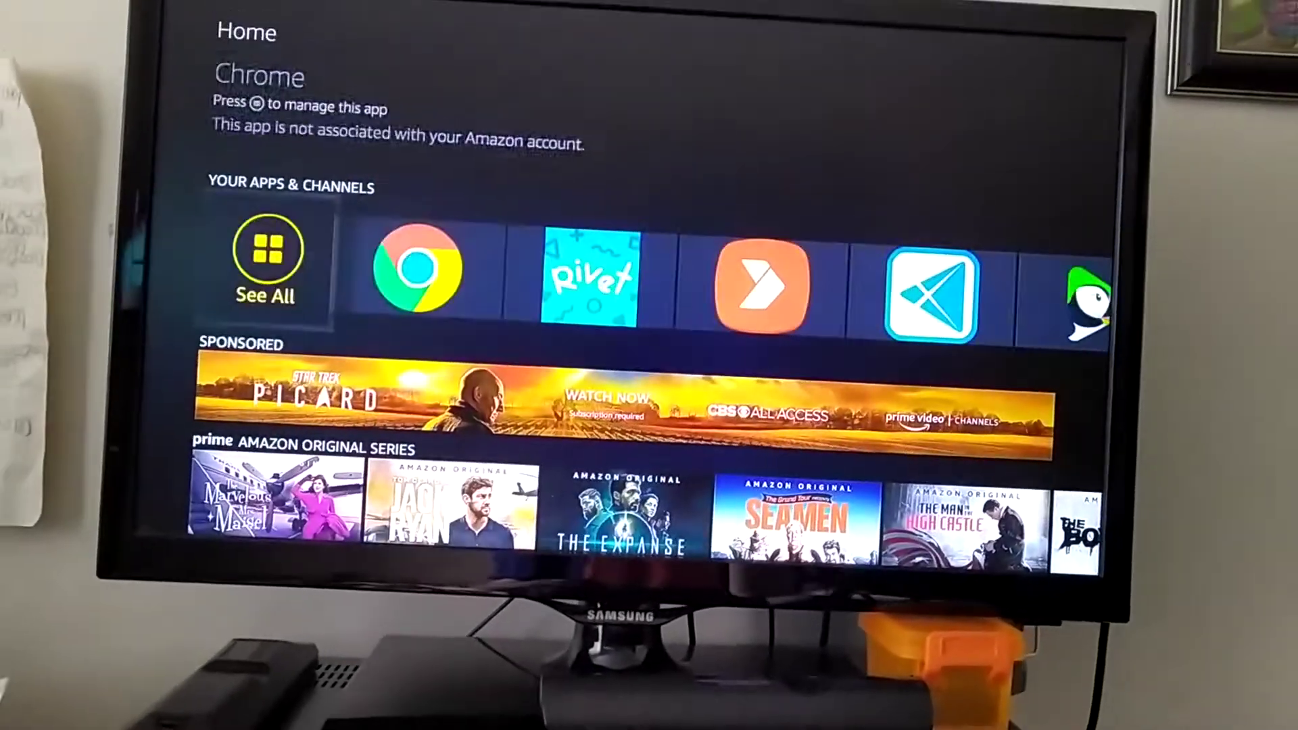
Move Chrome to the front of the full Your Apps & Channels grid, ahead of Rivet
left_click(266, 265)
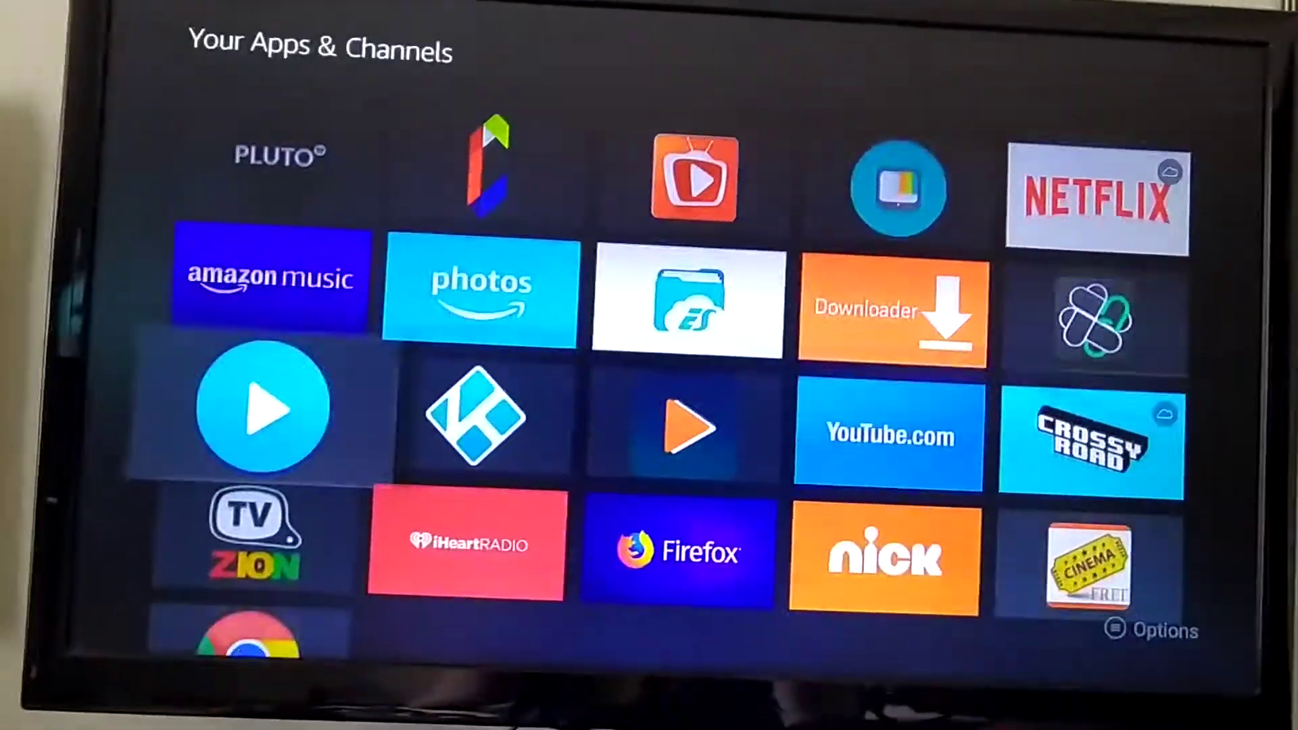
scroll("down", 3)
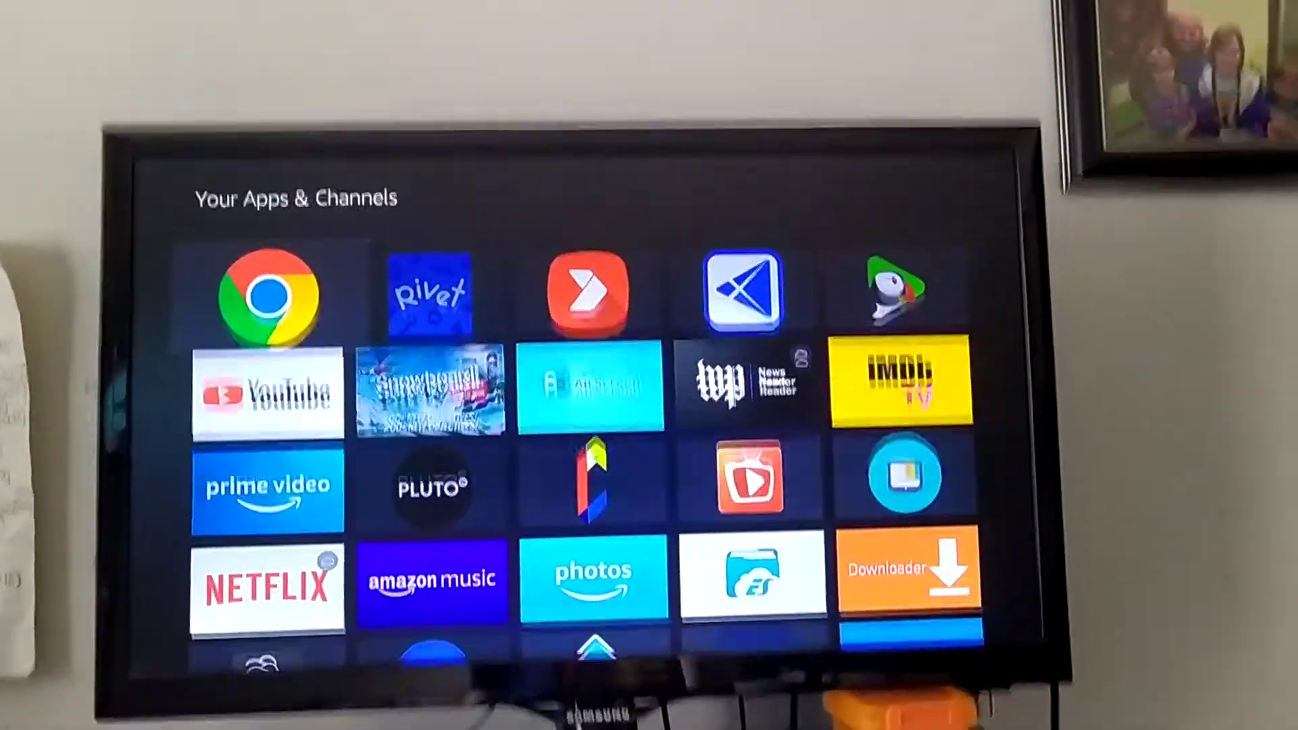
Launch Chrome and scroll through its news web page
left_click(273, 294)
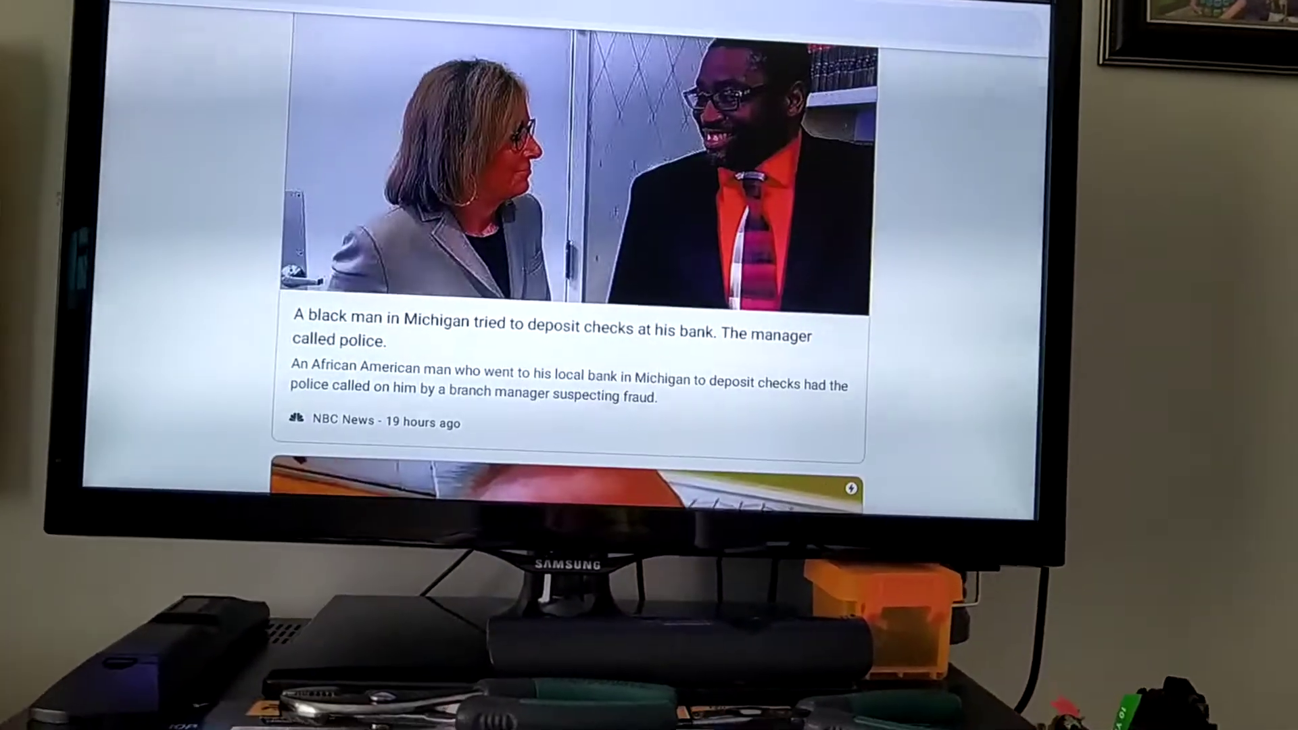
scroll("down", 3)
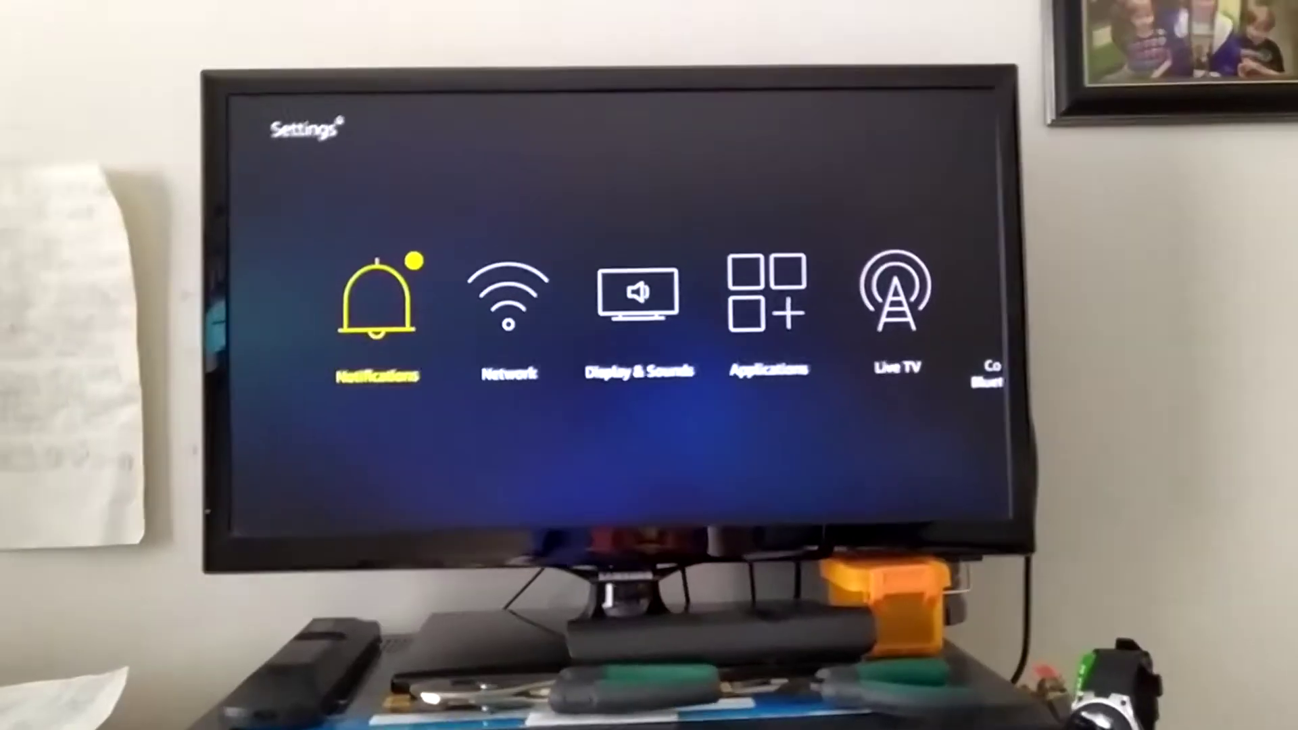
Highlight Chrome (version 79.0.3945.136) in Settings' Manage Installed Applications list
scroll("right", 3)
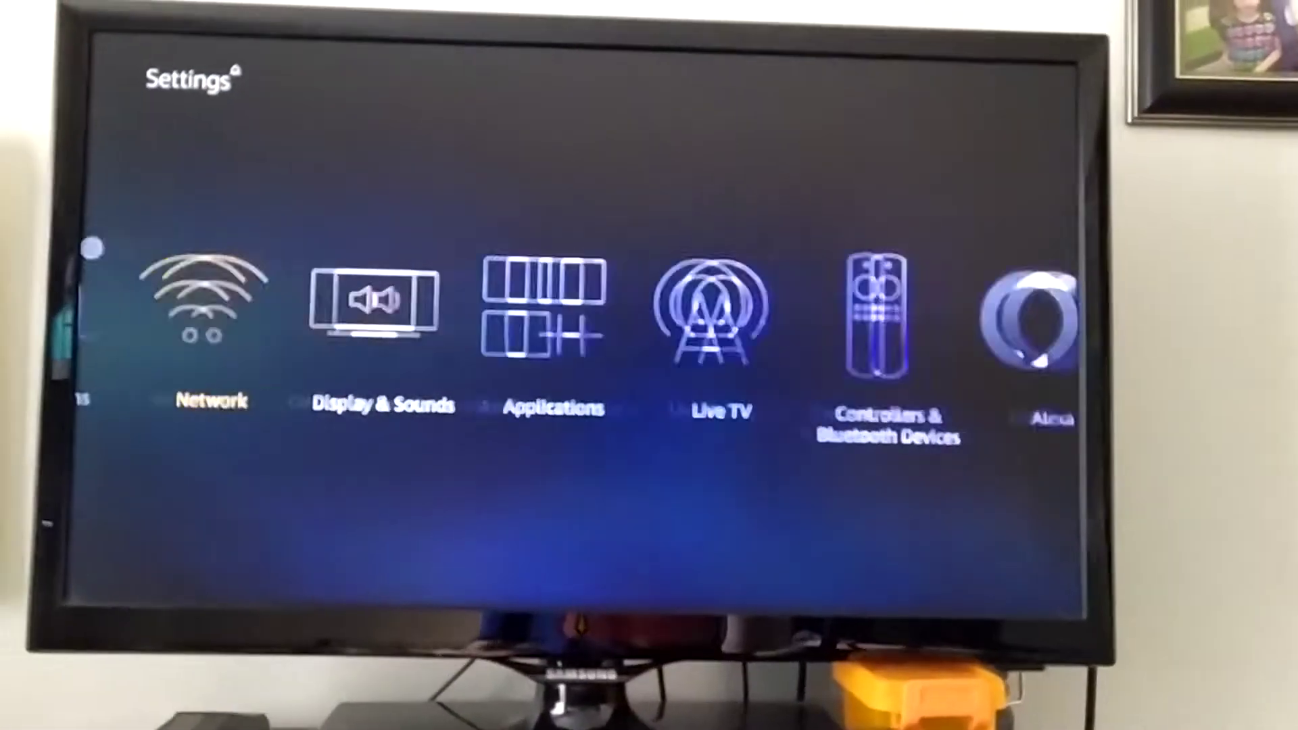
scroll("right", 3)
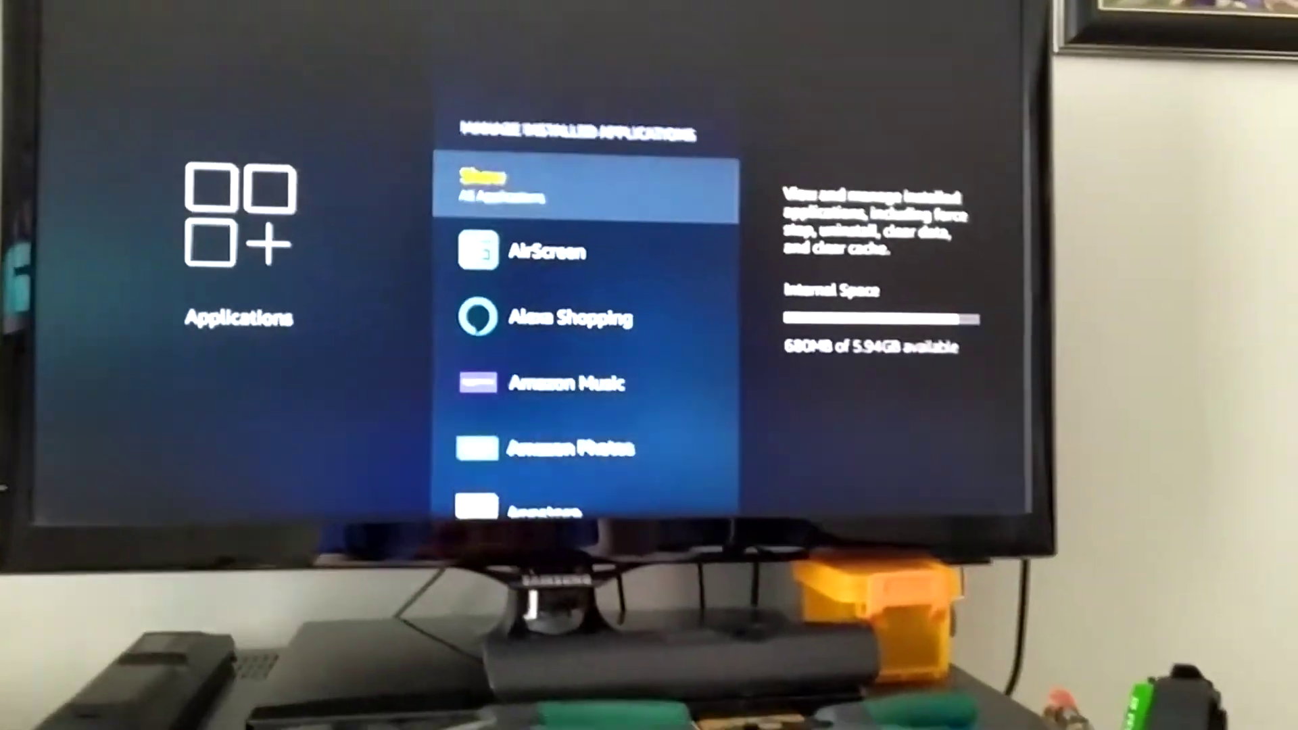
scroll("down", 3)
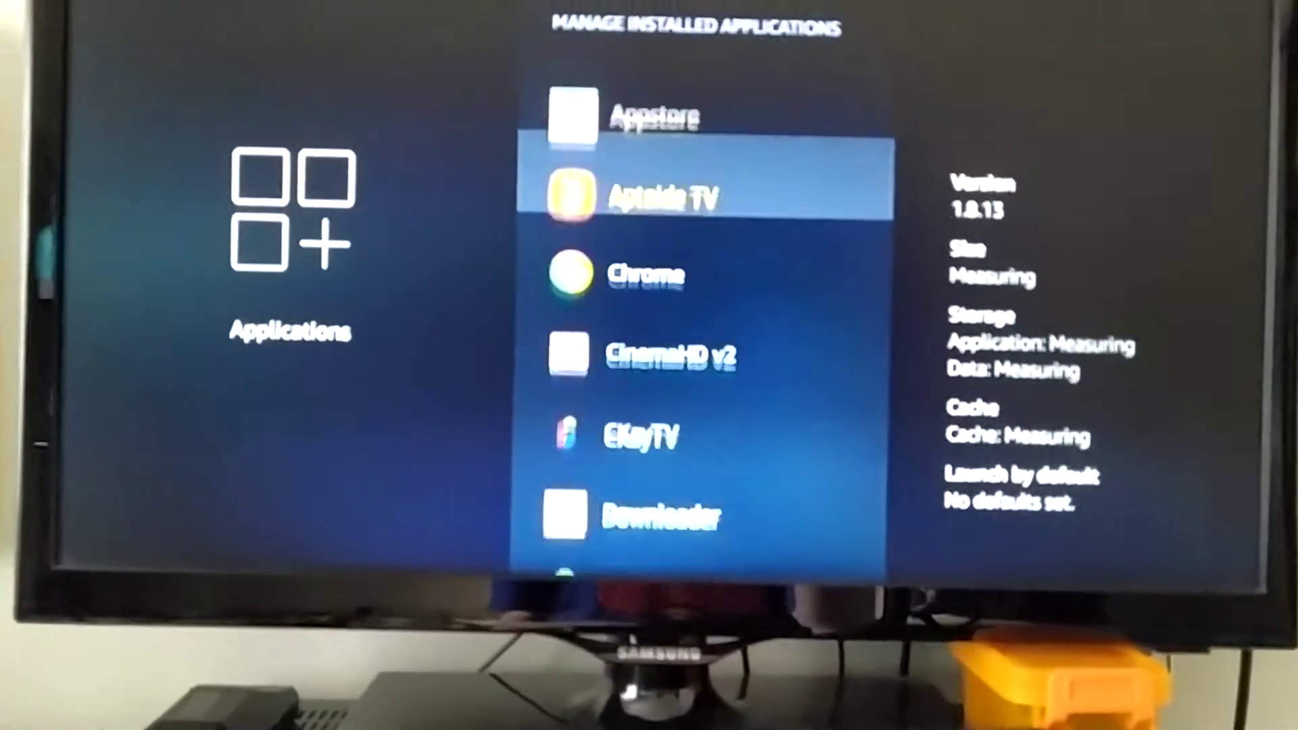
scroll("down", 3)
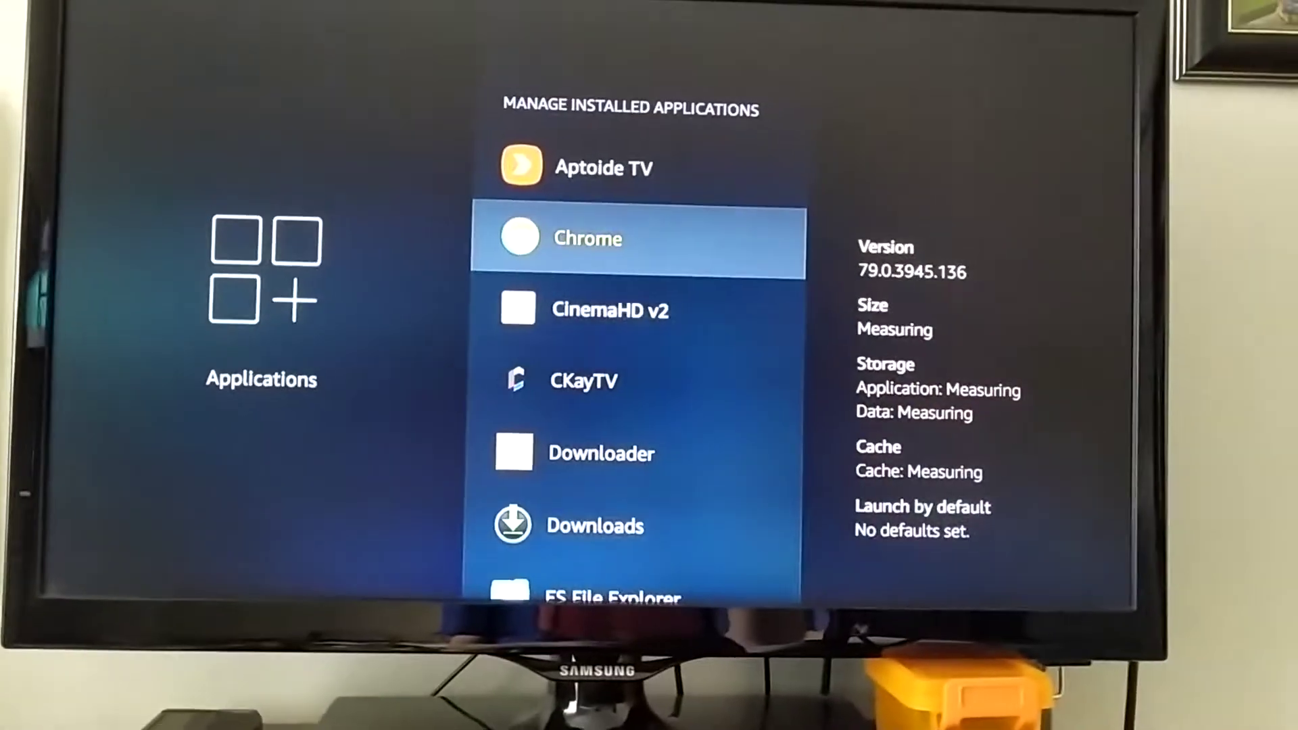